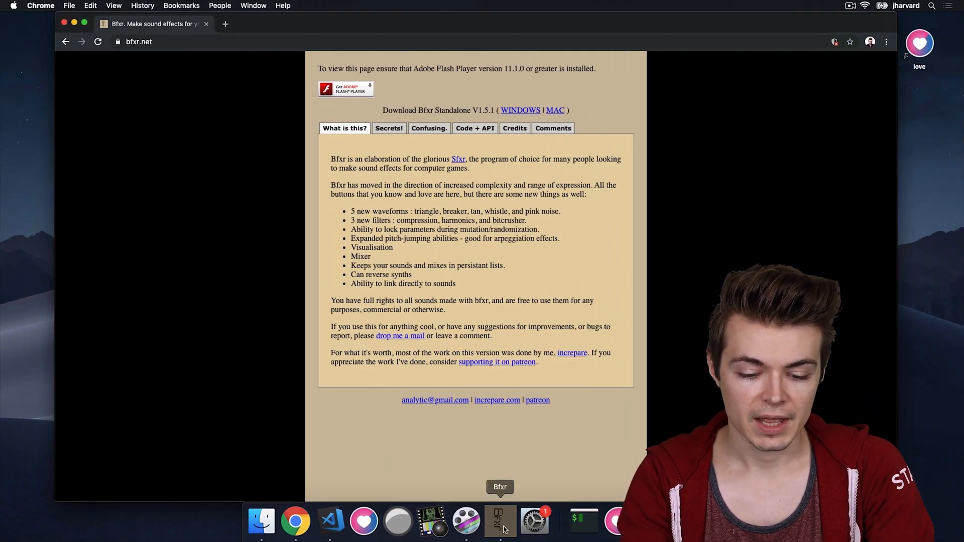
Launch the Bfxr sound generator app from the Dock.
click(500, 521)
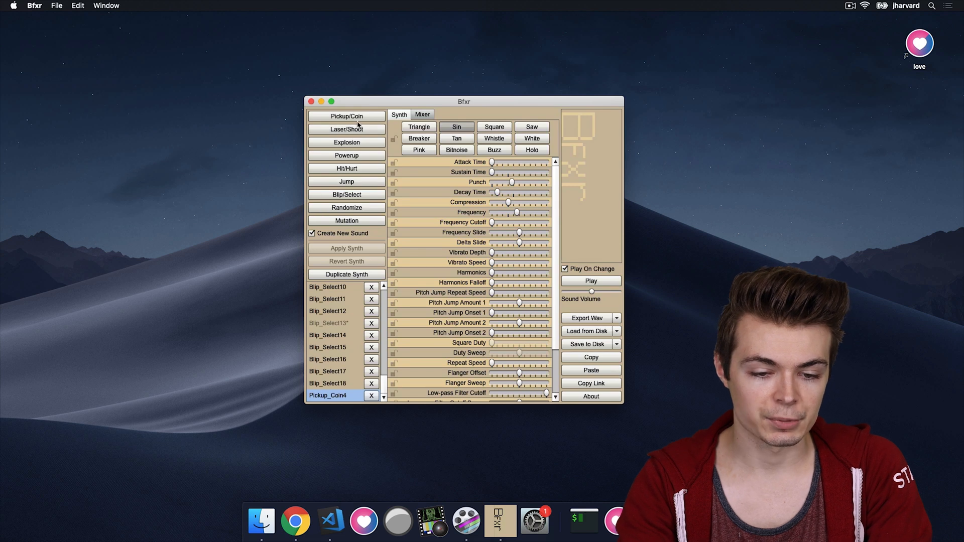
mouse_move(346, 181)
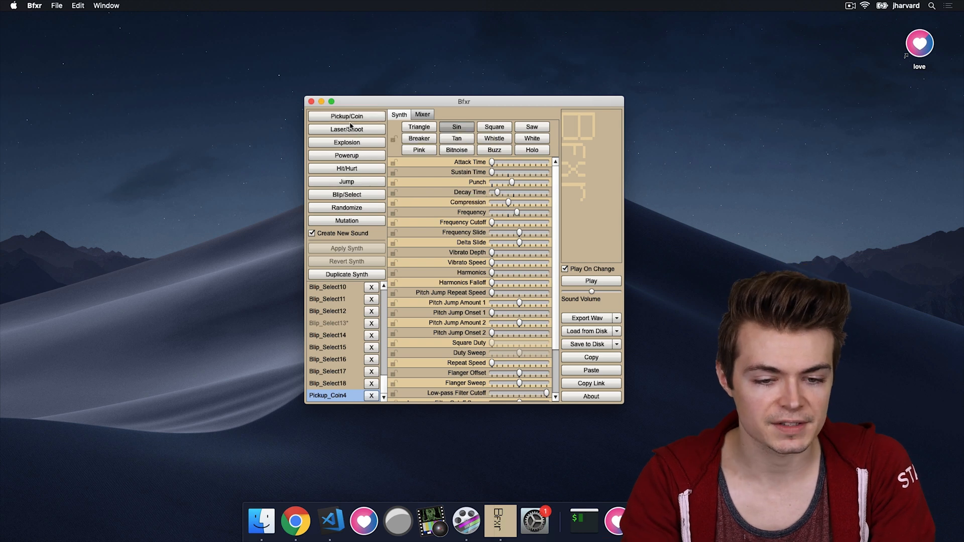
mouse_move(393, 162)
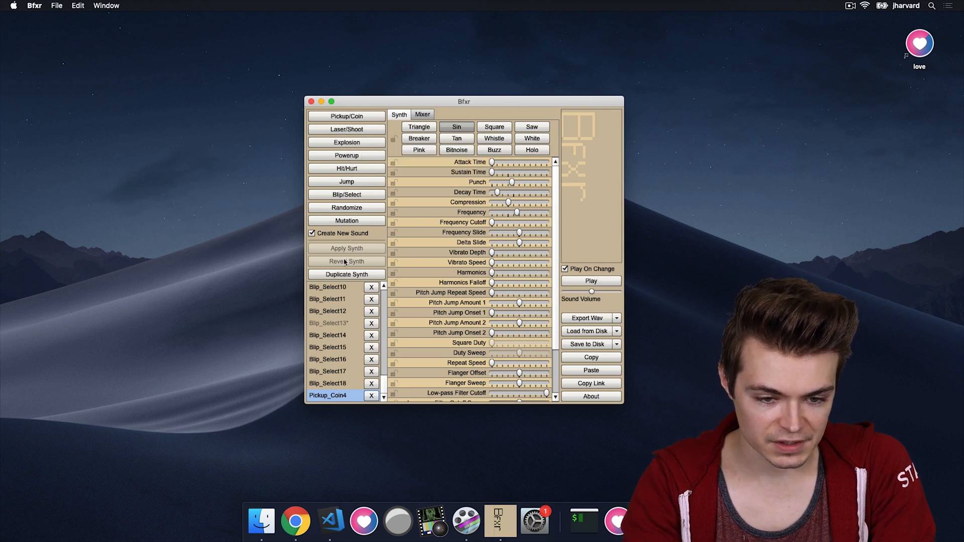
mouse_move(591, 281)
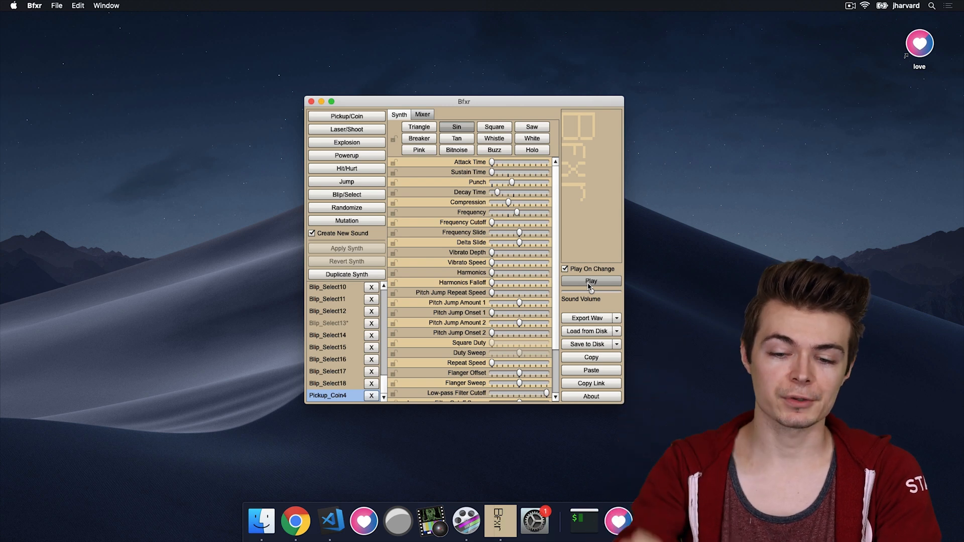
Export the Pickup_Coin4 sound as a WAV into the games/pong project folder.
click(586, 318)
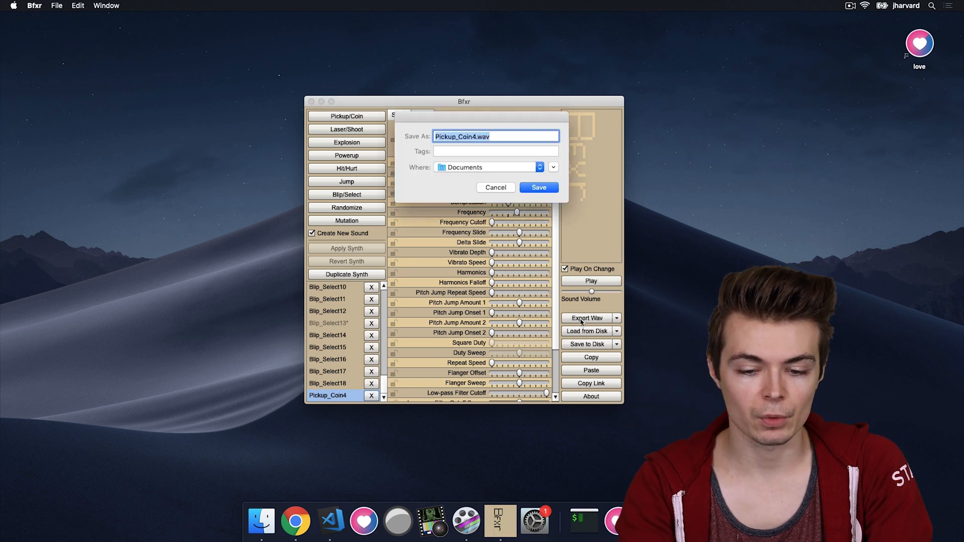
click(552, 167)
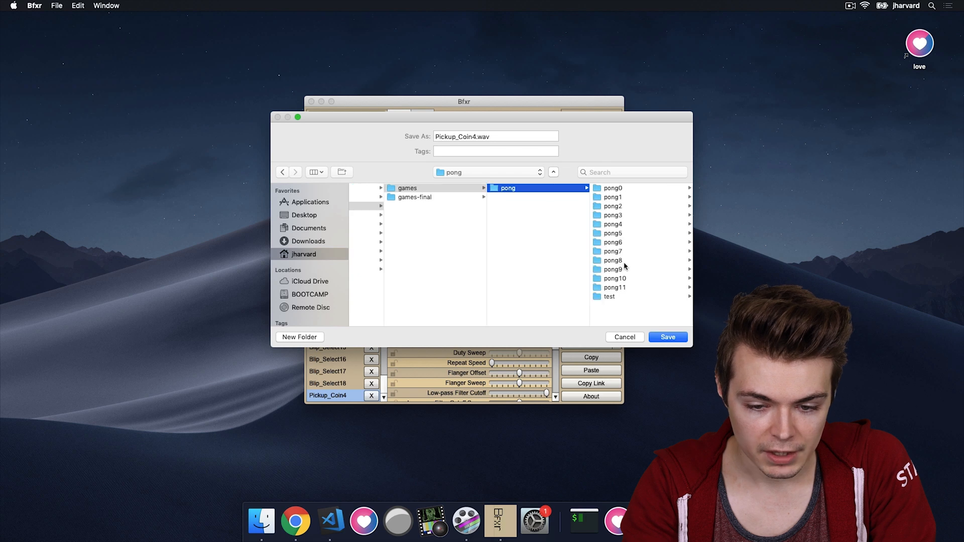
click(614, 287)
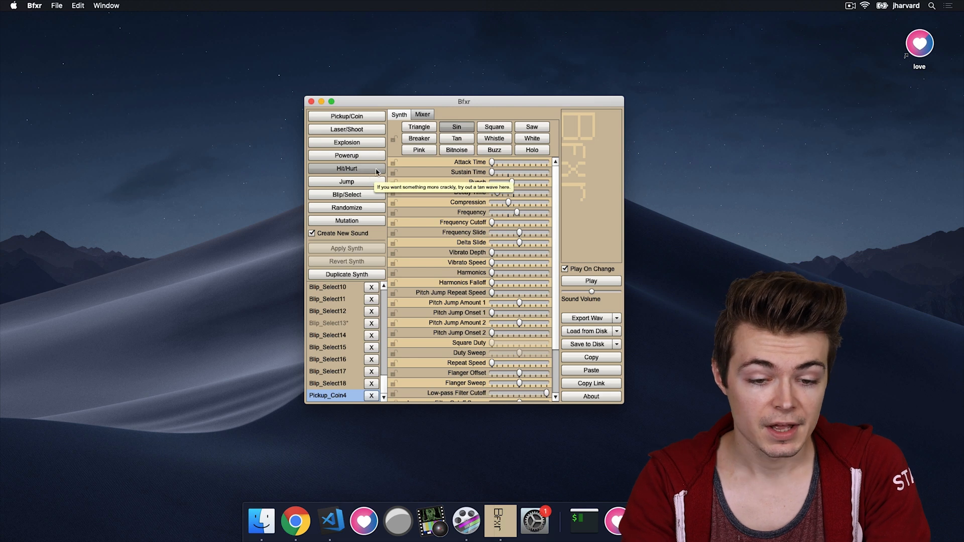
Generate new Hit/Hurt sound variations and export the chosen one as a WAV.
click(346, 169)
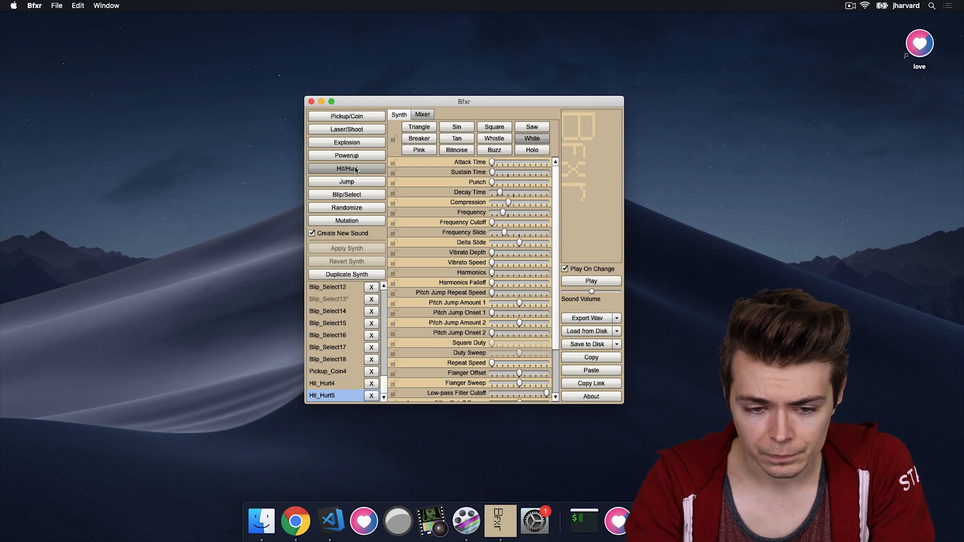
click(346, 168)
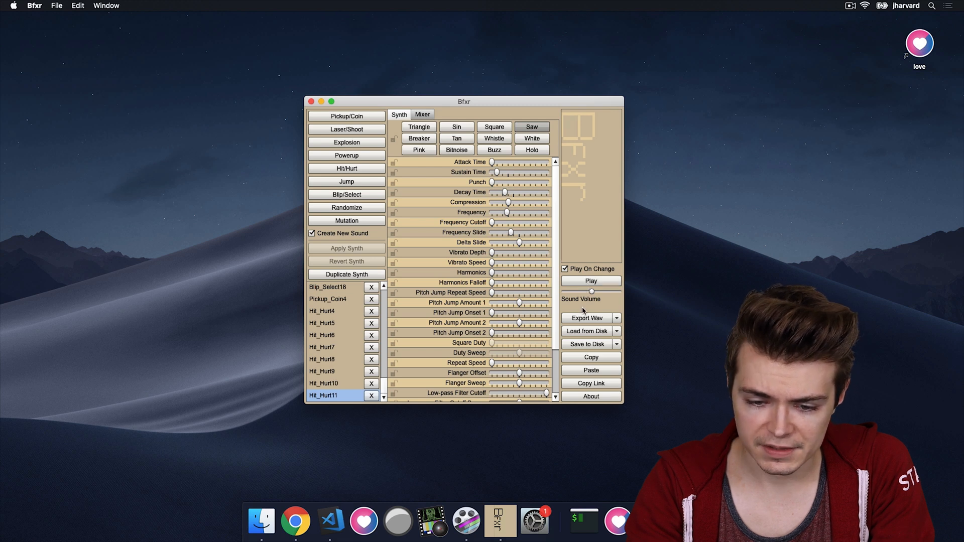
click(586, 317)
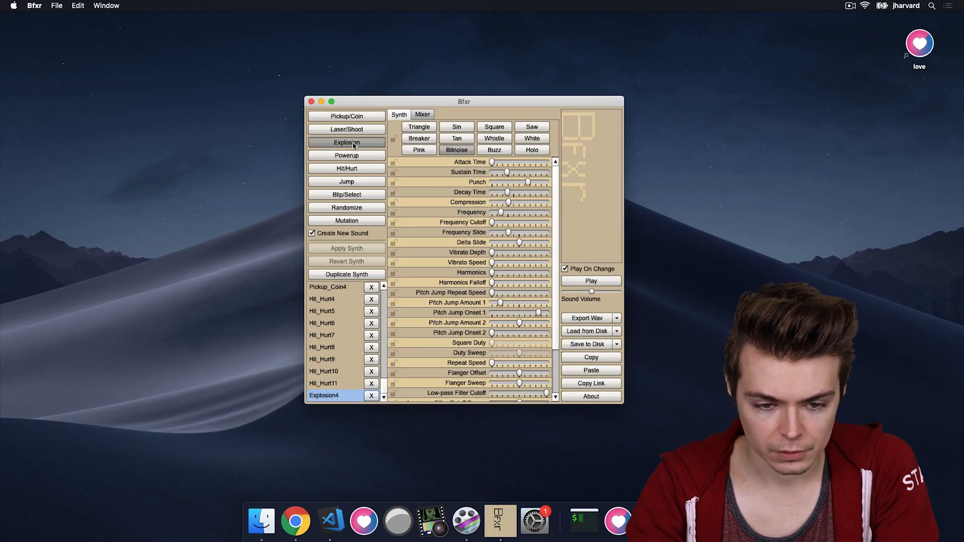
Generate further Explosion sound variations and play back the latest one.
click(346, 142)
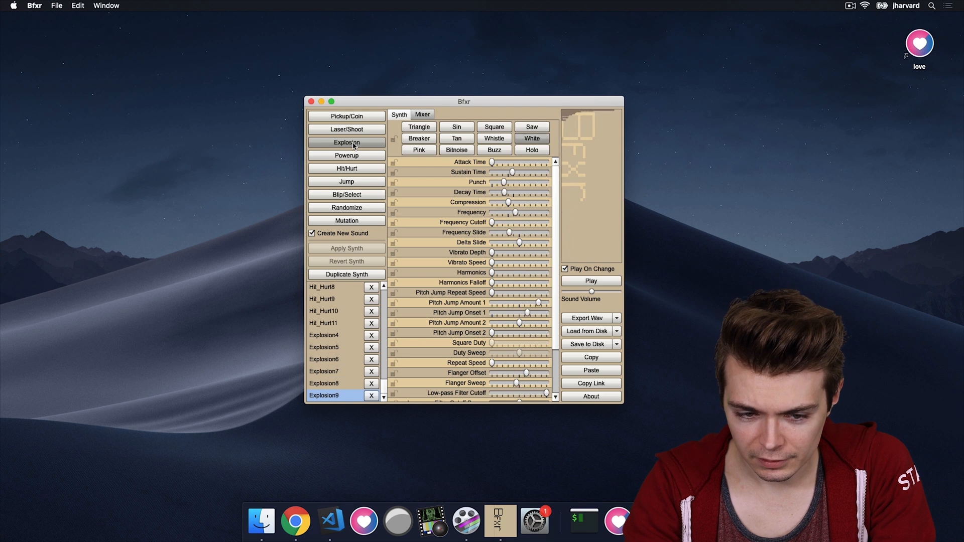
click(346, 142)
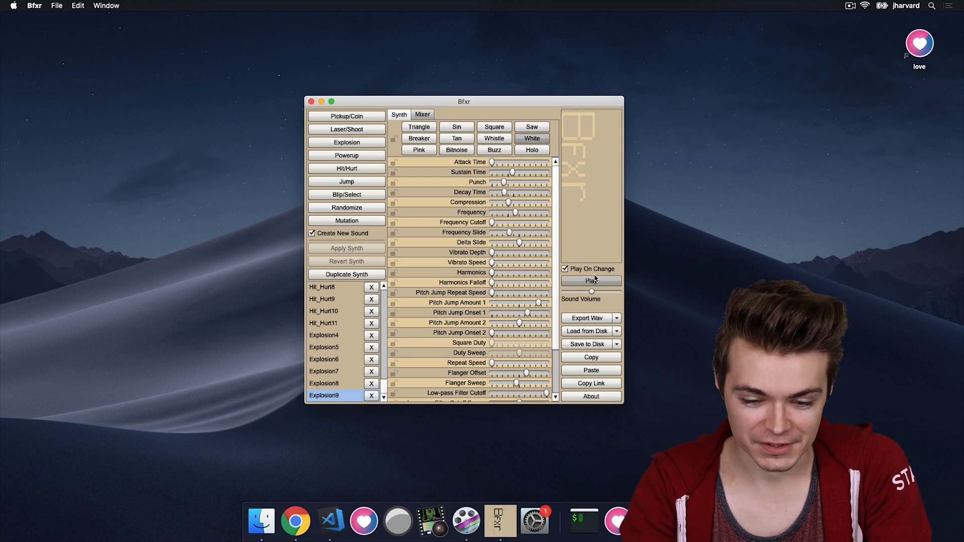
click(586, 317)
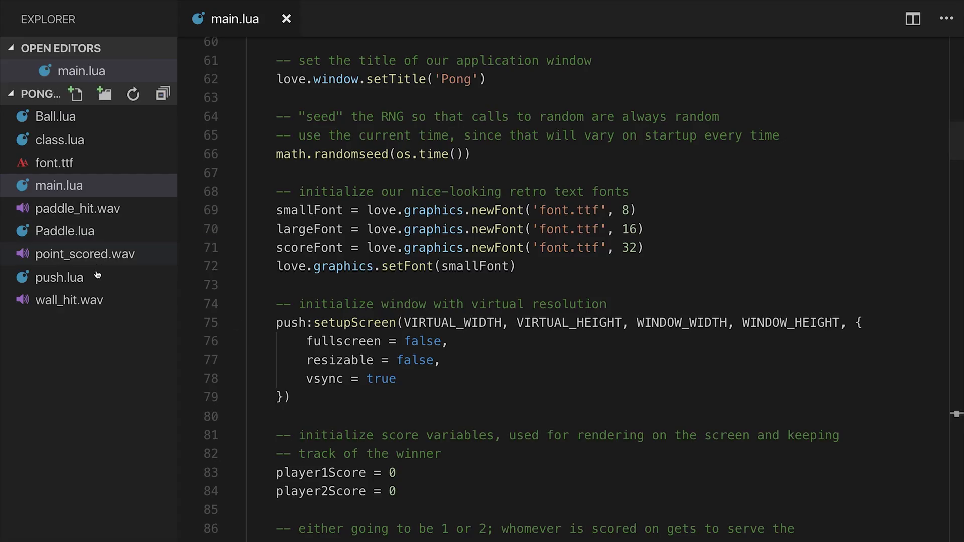
mouse_move(25, 209)
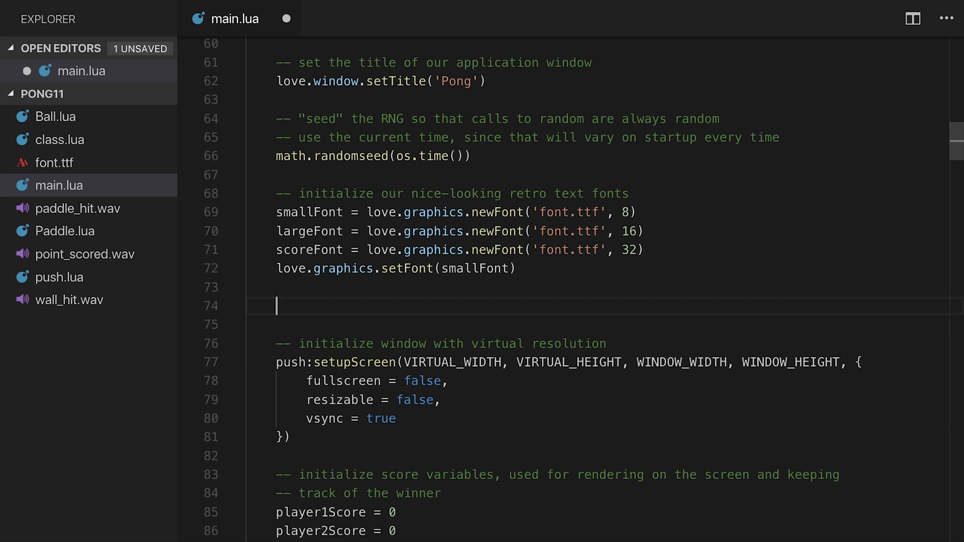
Start the sounds table in main.lua with a paddle_hit entry loading paddle_hit.wav.
text(sounds =)
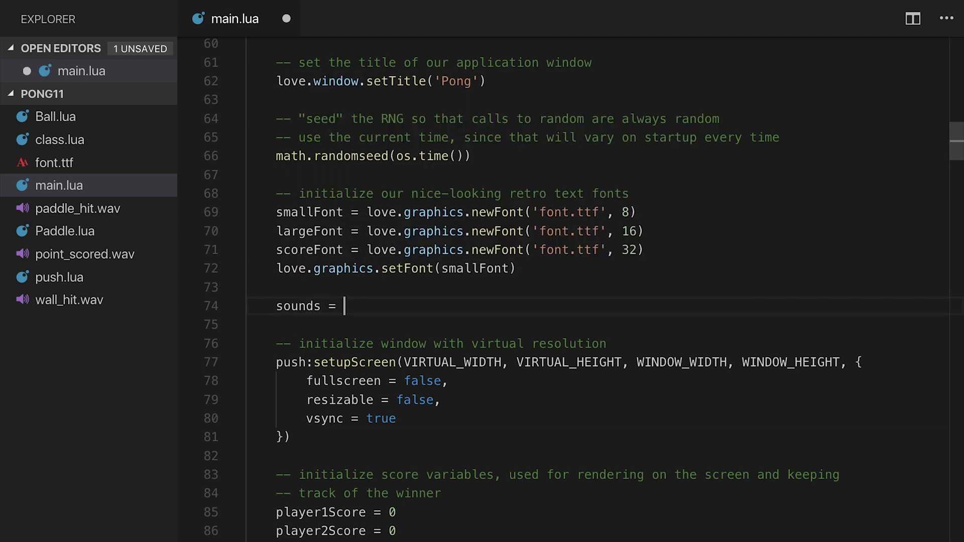
text({)
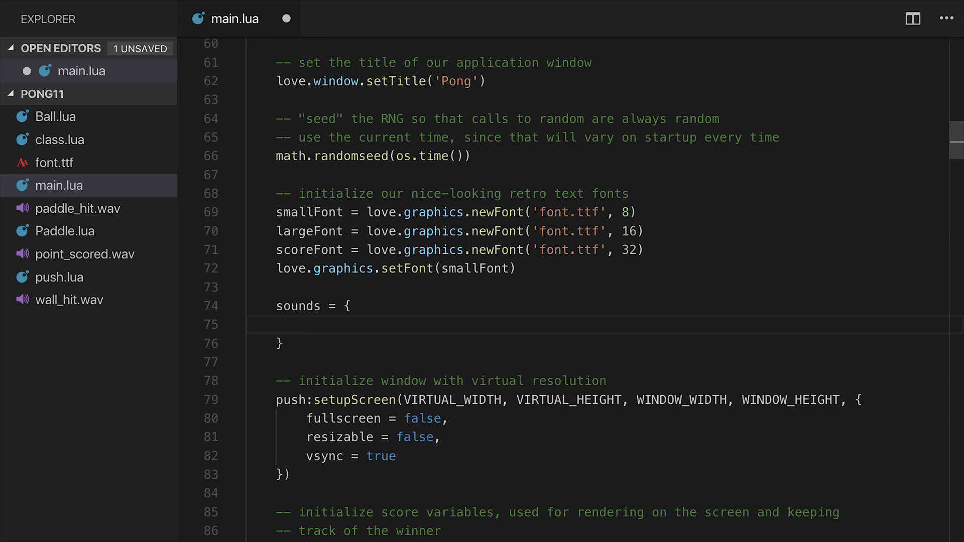
text(['paddle'])
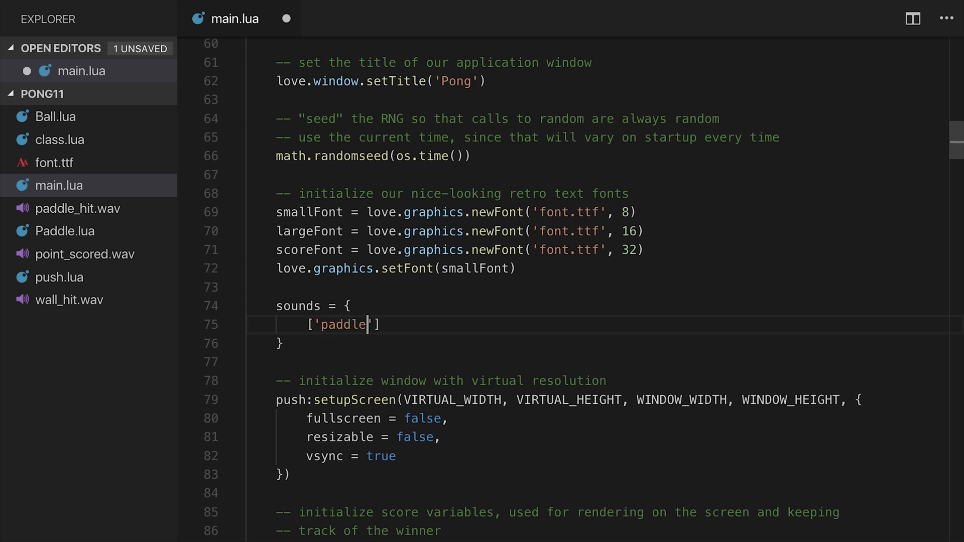
text(_hit'] =)
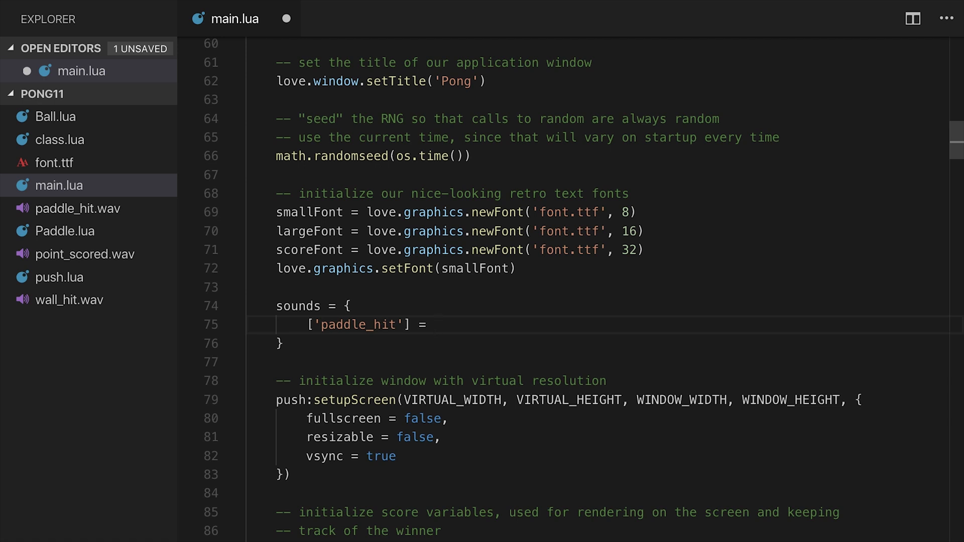
text(love.audio.newSource('')
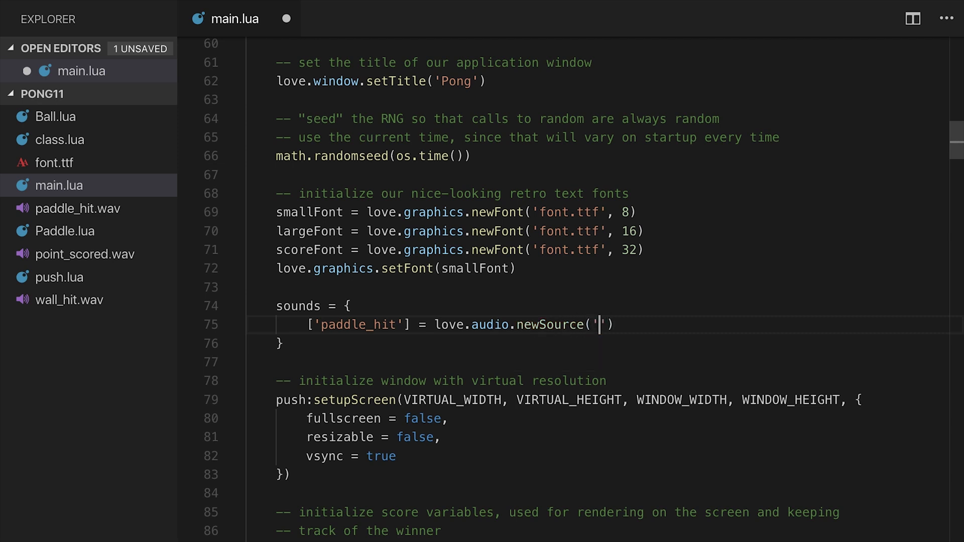
text(paddle_hit.wav', 'static)
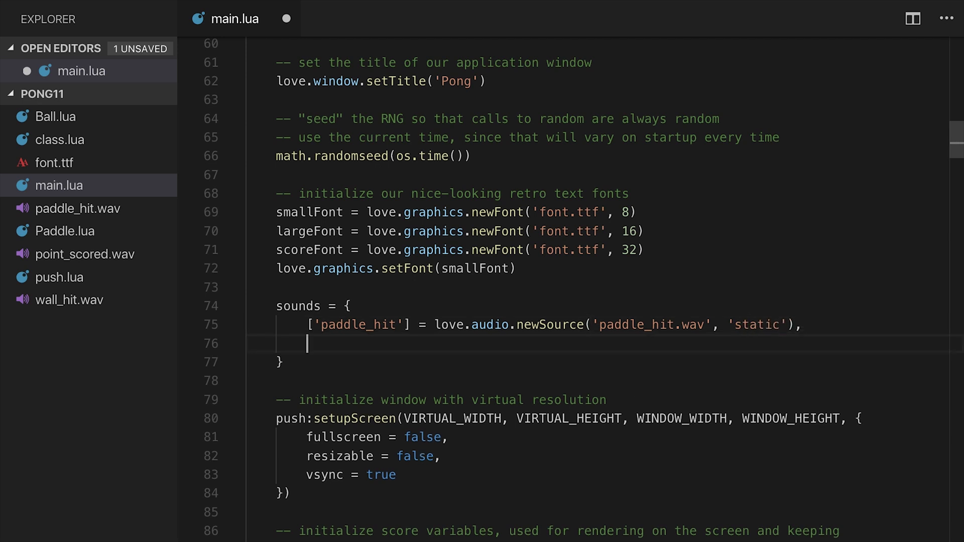
Add static-source point_scored and wall_hit entries, then save main.lua.
text(['point_score'])
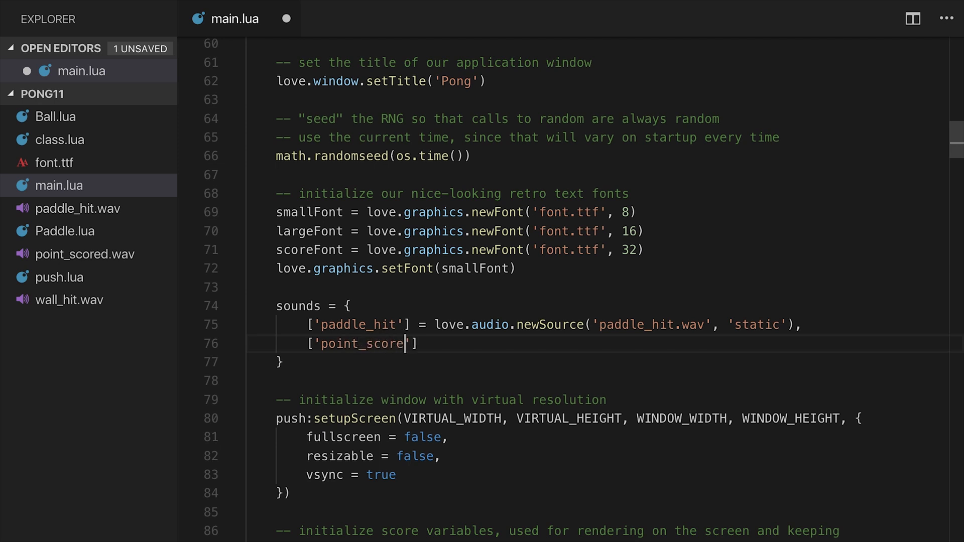
text(d'] = love.audio.newSource('point_scored.wav',)
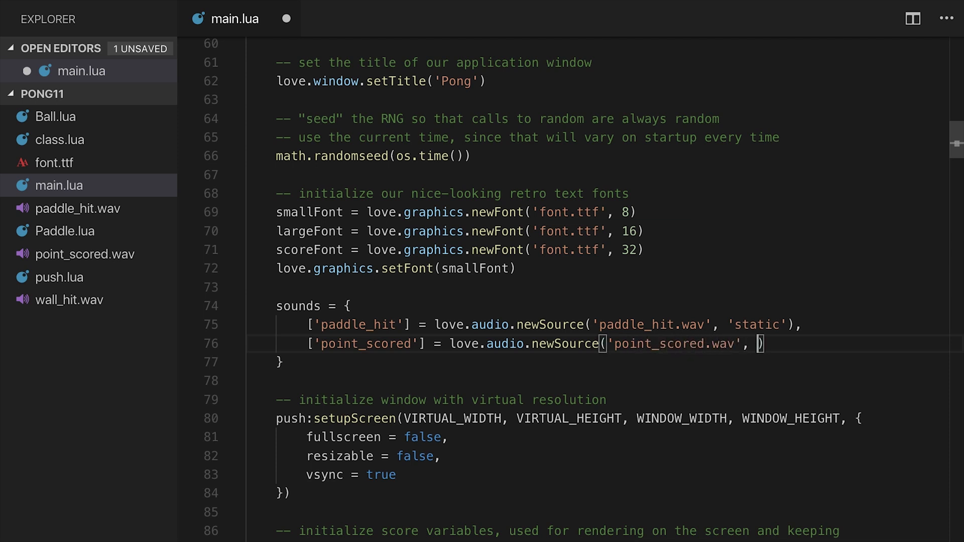
text('static')
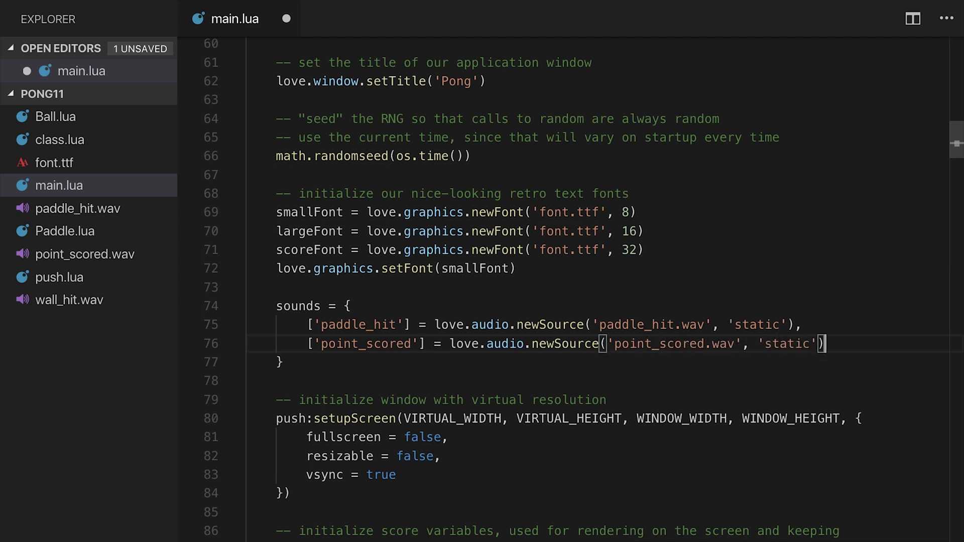
text(['w'])
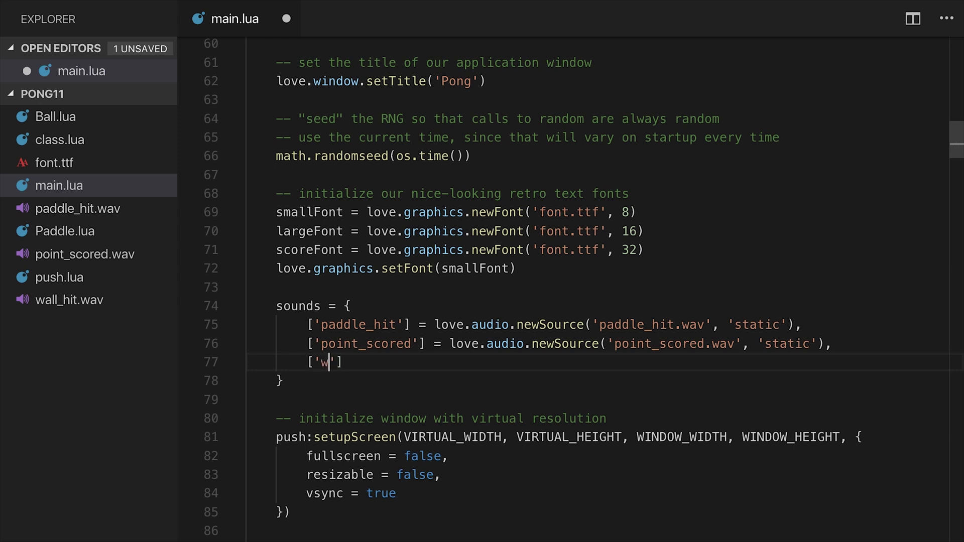
text(all_hit)
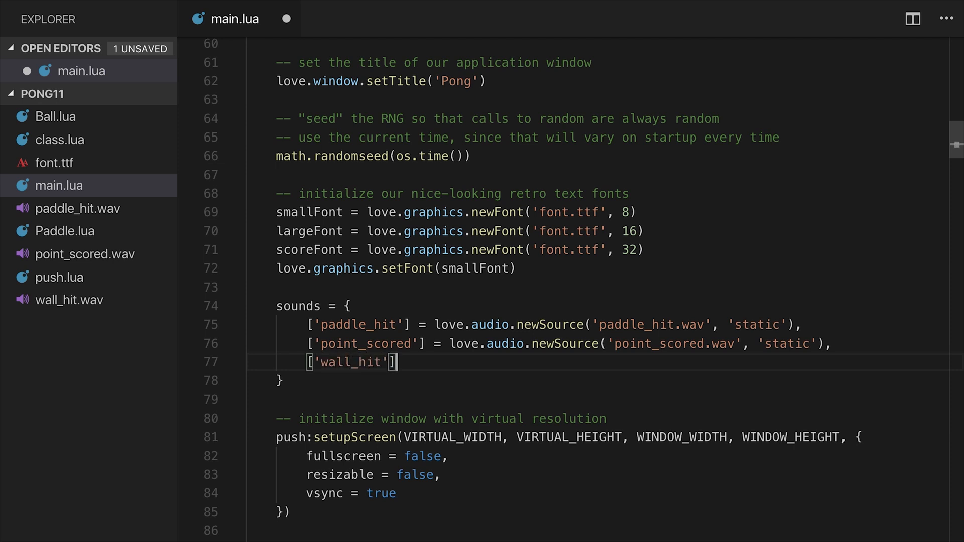
text(= love.audio.newSource(')
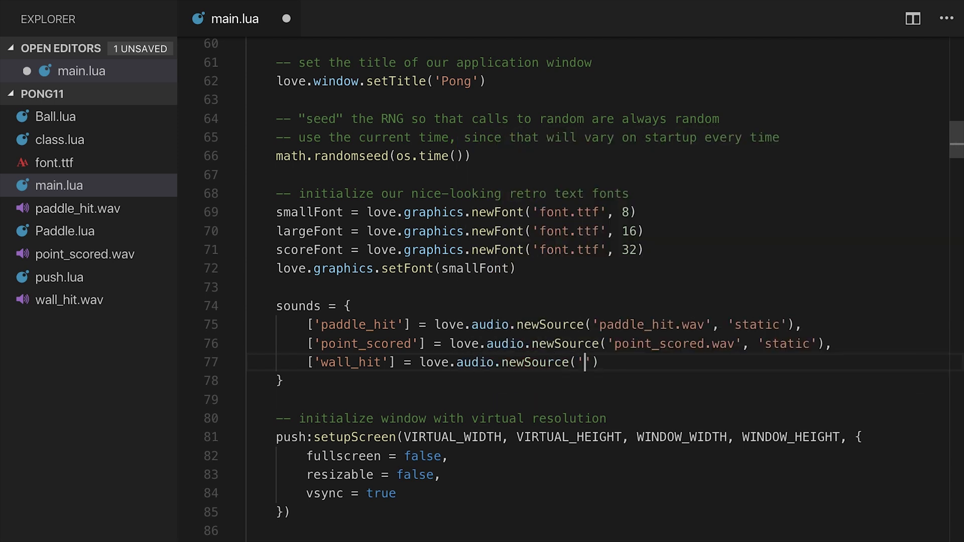
text(wall_)
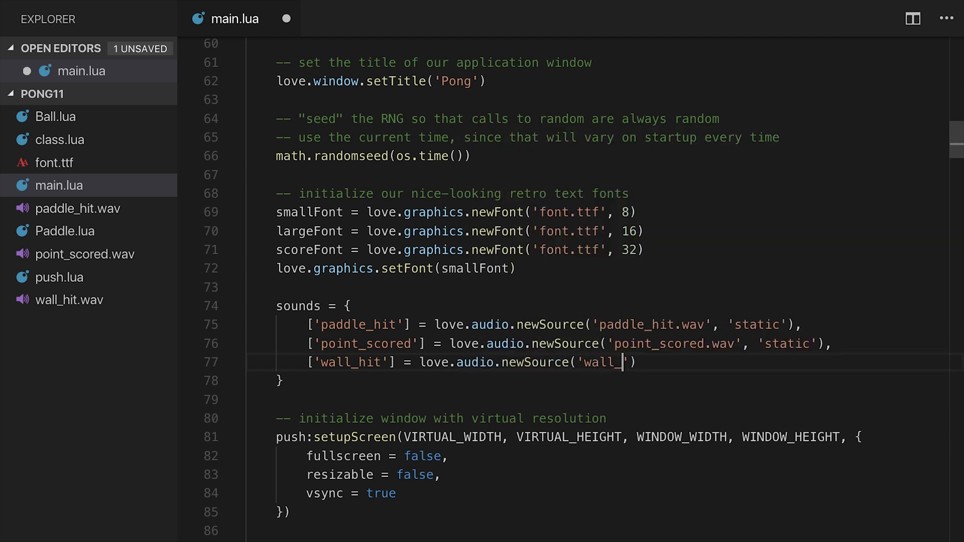
text(hit.wav', 'static)
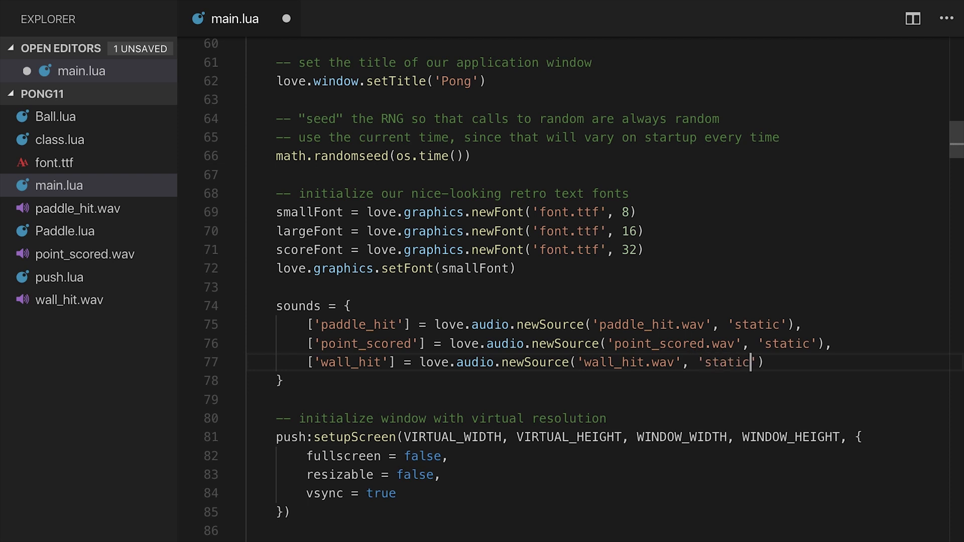
key(ctrl+s)
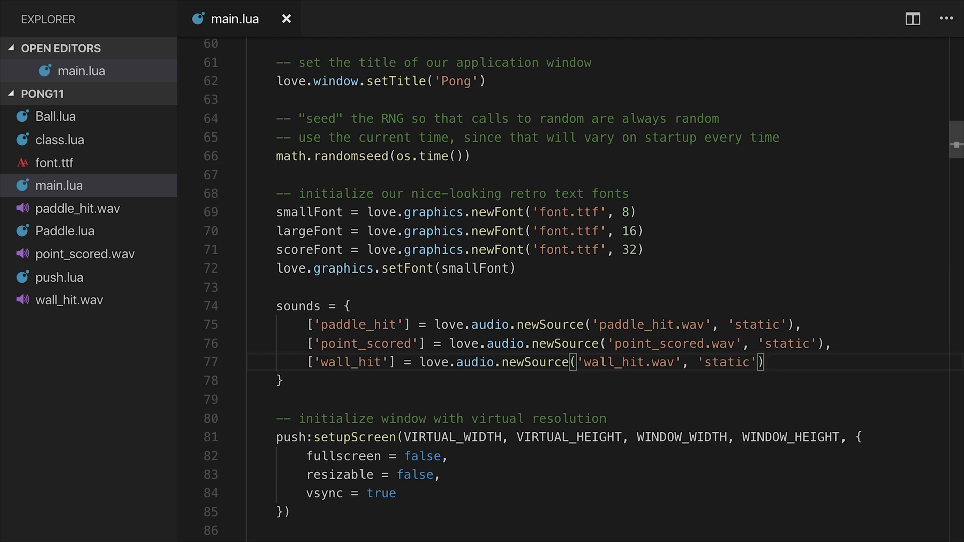
Insert sounds['paddle_hit']:play() after ball.x = player1.x + 5, and select that line.
scroll(down, 3)
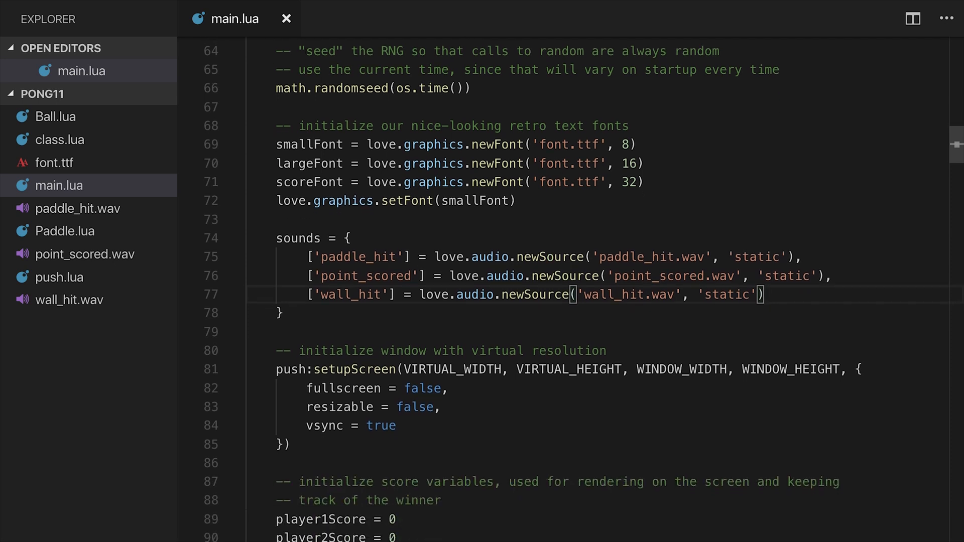
scroll(down, 3)
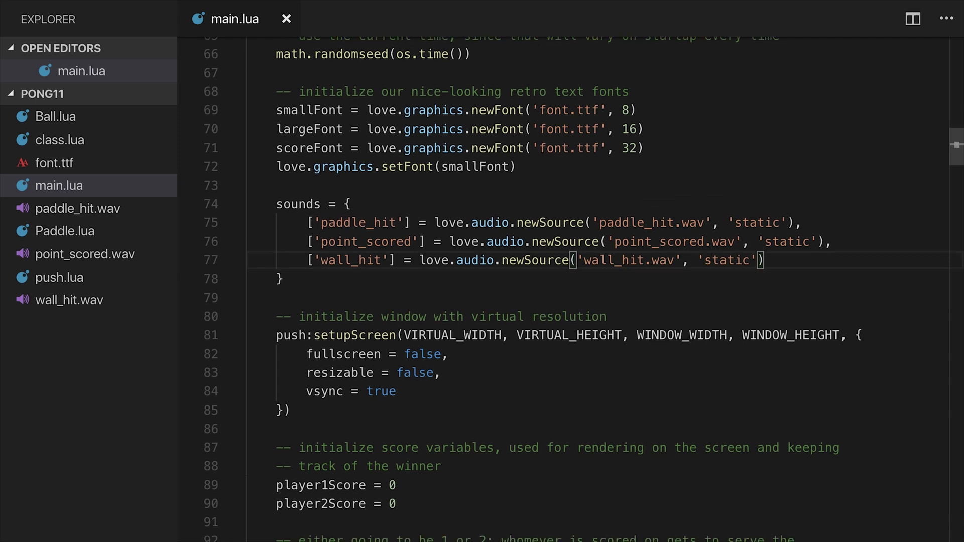
scroll(down, 3)
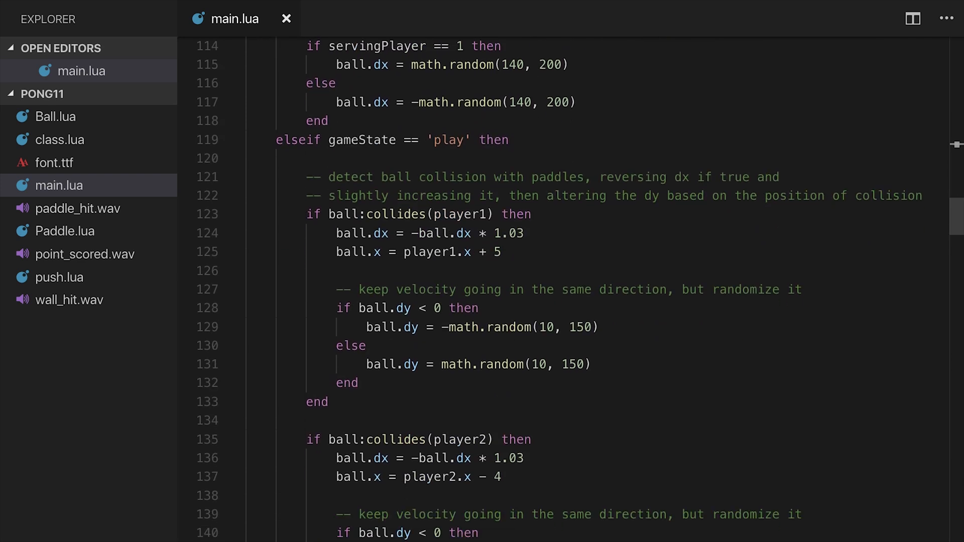
scroll(down, 3)
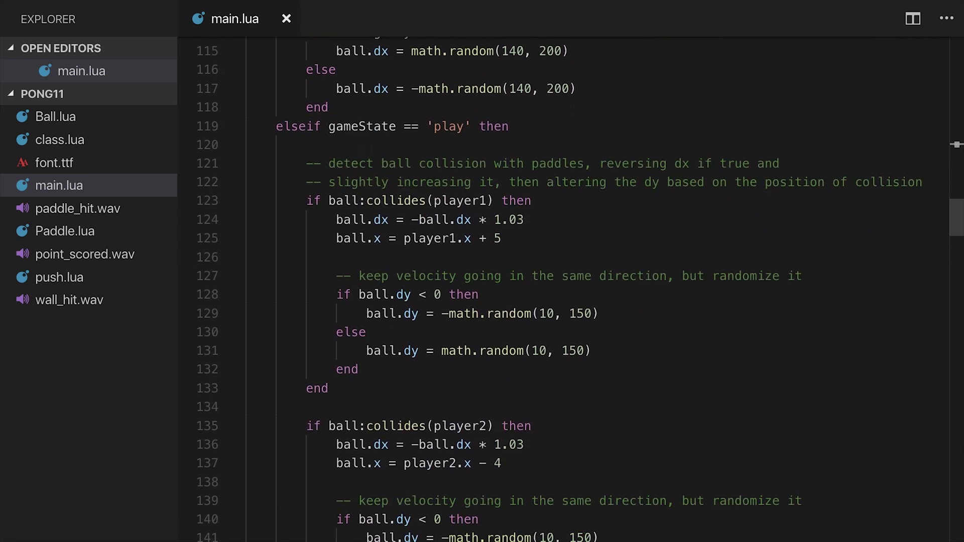
key(Enter)
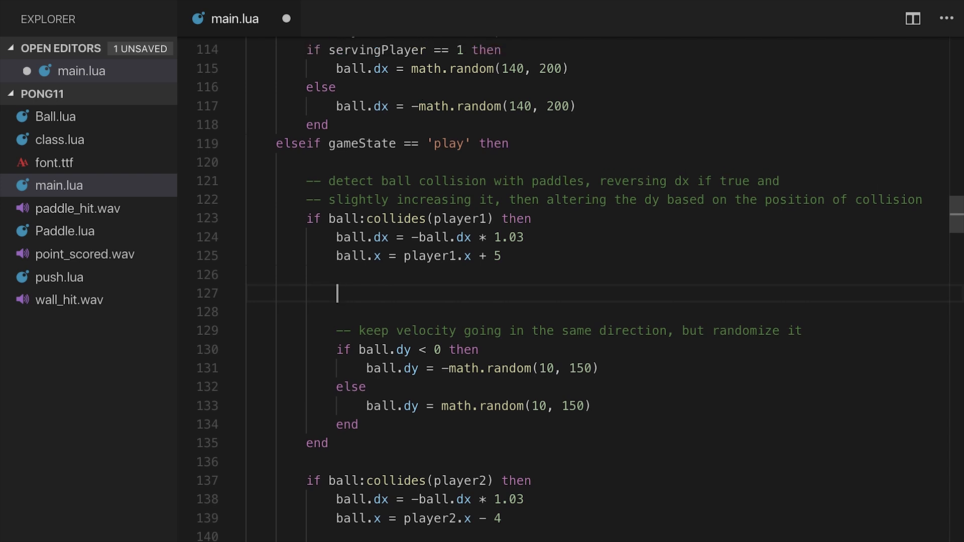
text(sounds['paddle_hit)
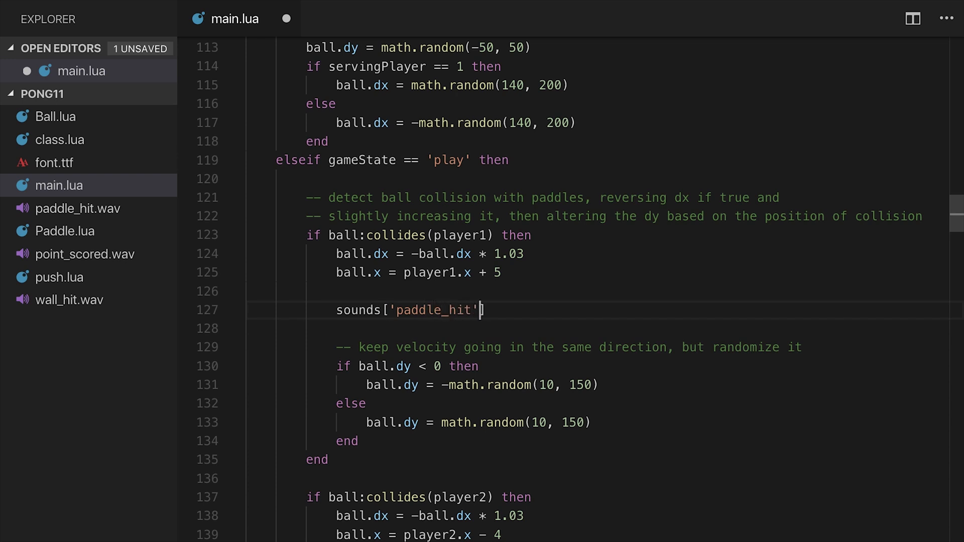
text(:)
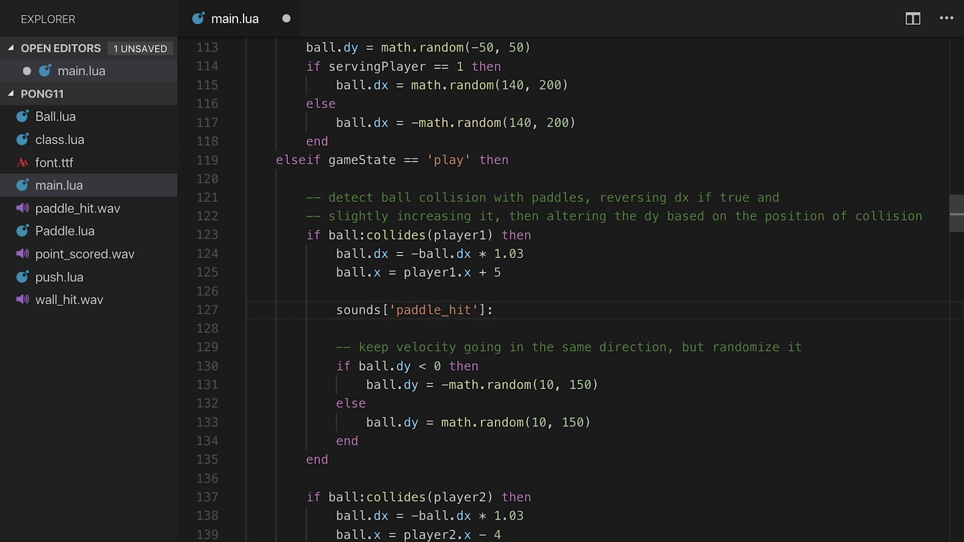
text(play())
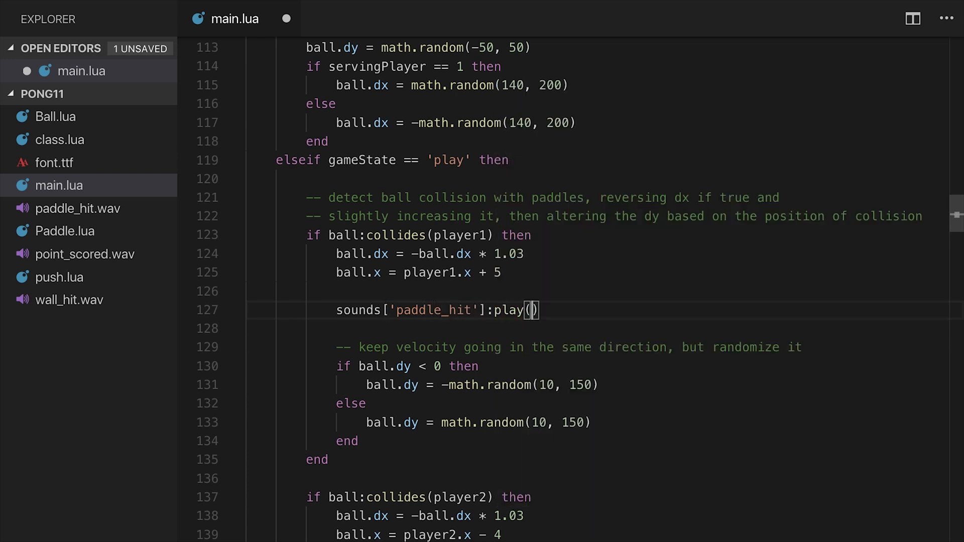
triple_click(436, 309)
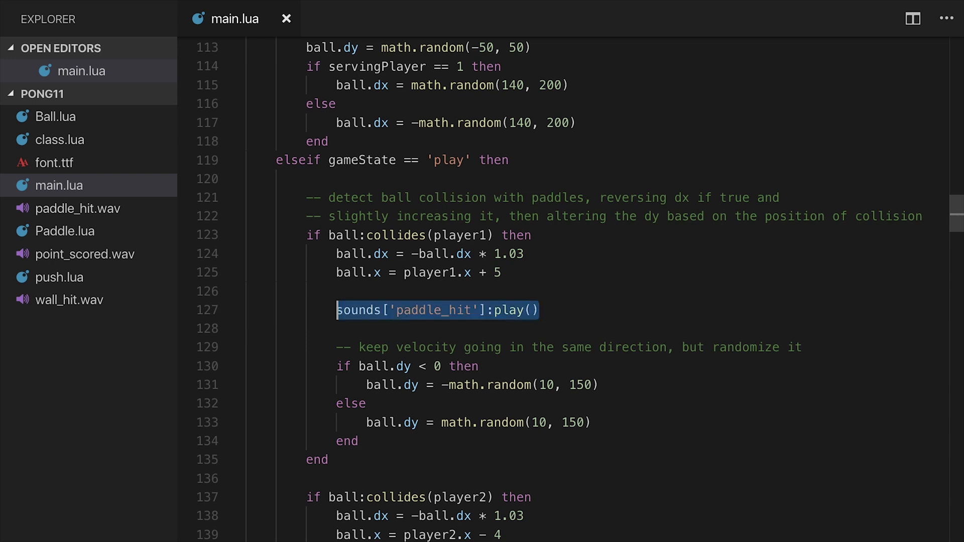
Play paddle_hit in the player2 collision block and wall_hit after the upper-boundary bounce.
scroll(down, 3)
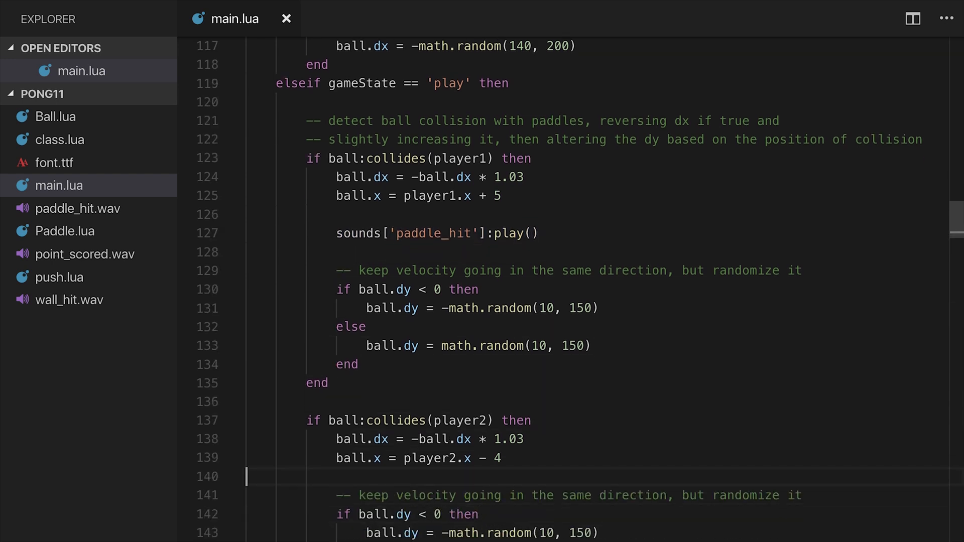
text(sounds['paddle_hit']:play())
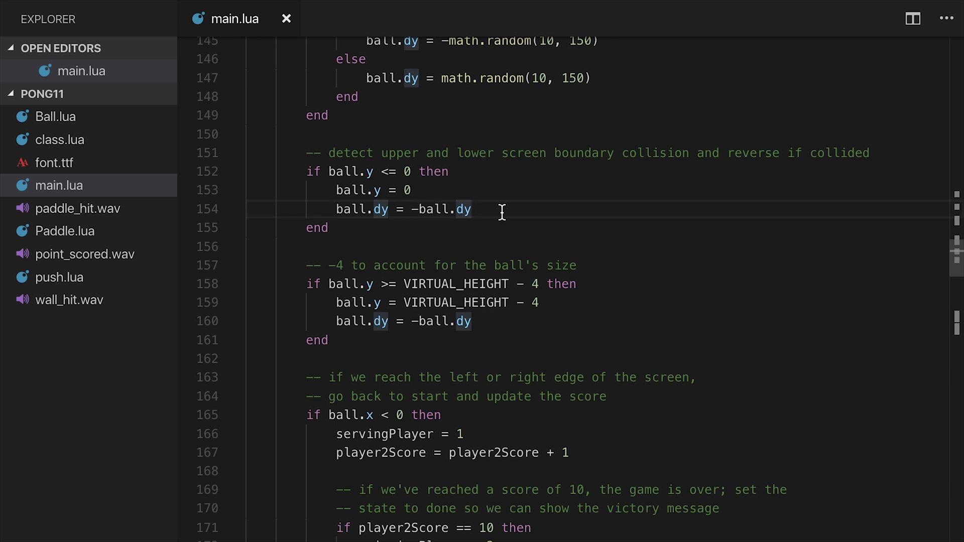
key(Enter)
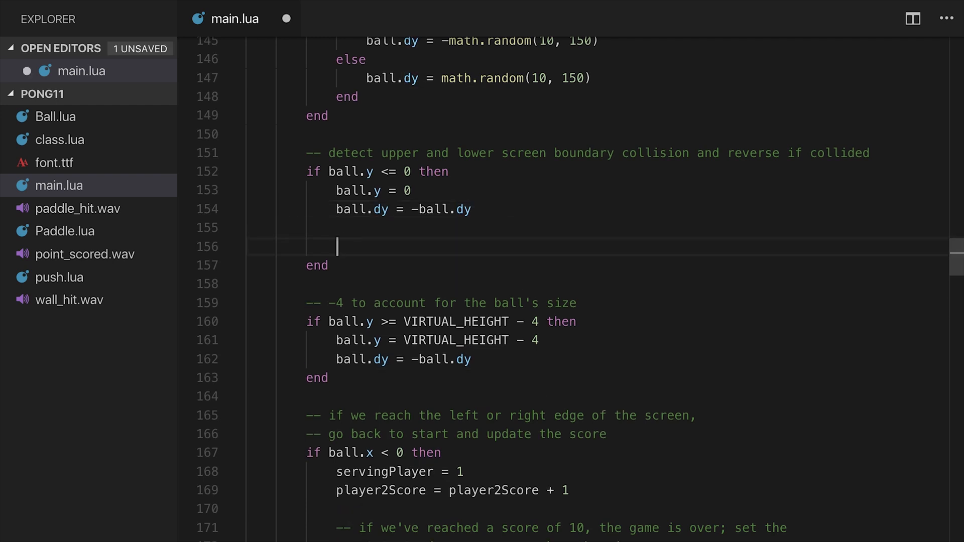
text(sounds['wall_hit'])
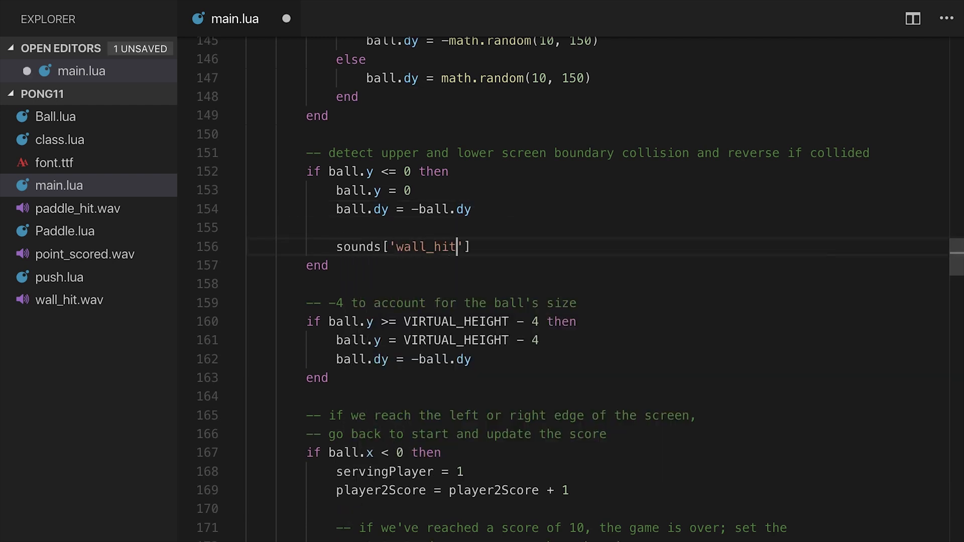
text(:play())
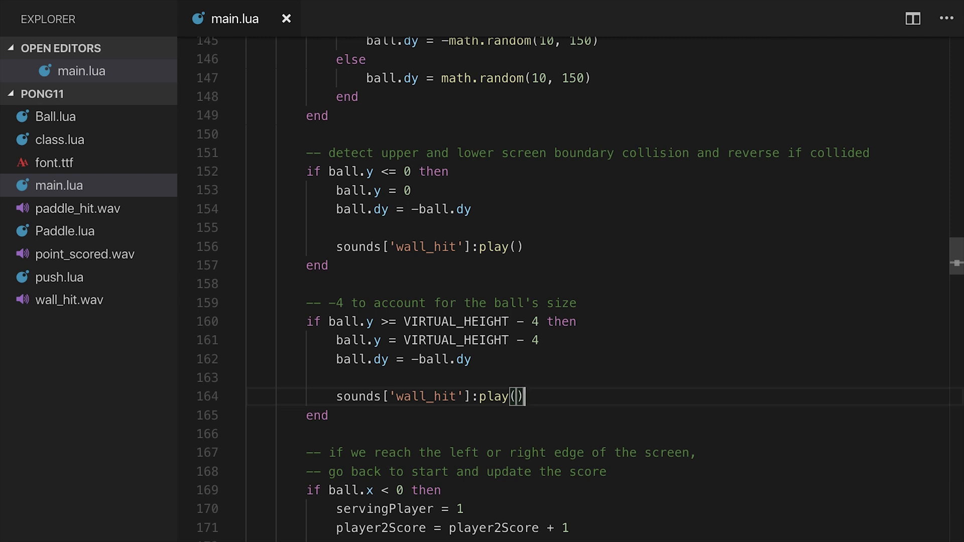
Add sounds['point_scored']:play() to both the player1 and player2 scoring blocks.
scroll(down, 3)
text(sounds['point_sc)
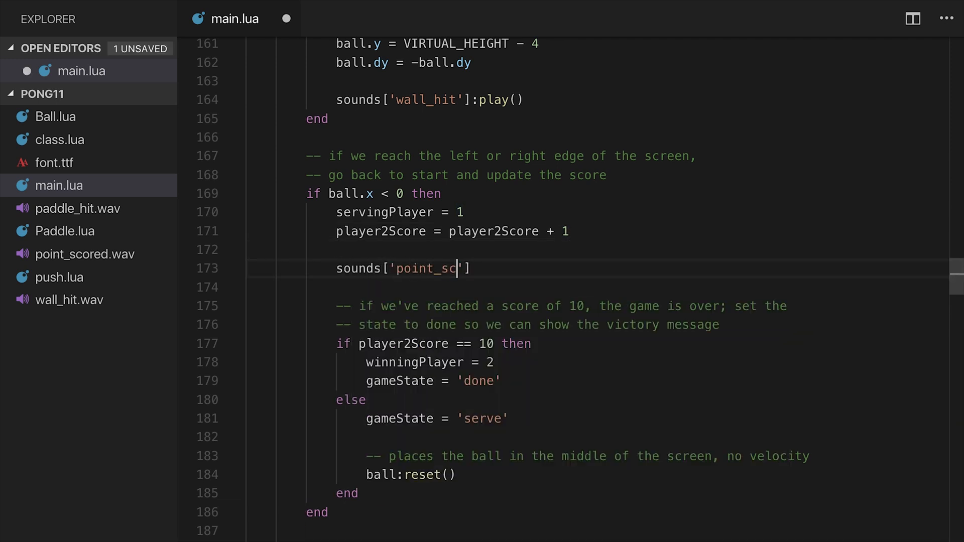
text(ored']:play())
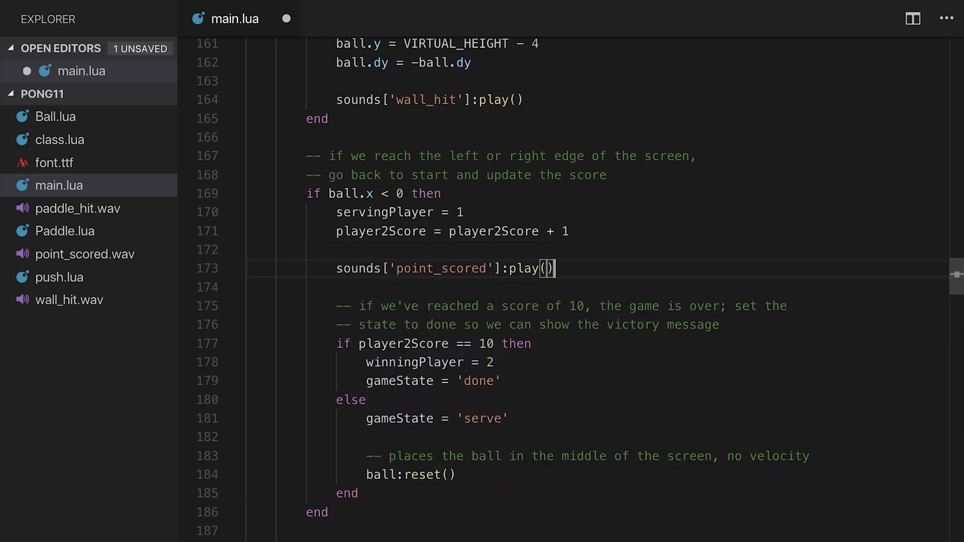
scroll(down, 3)
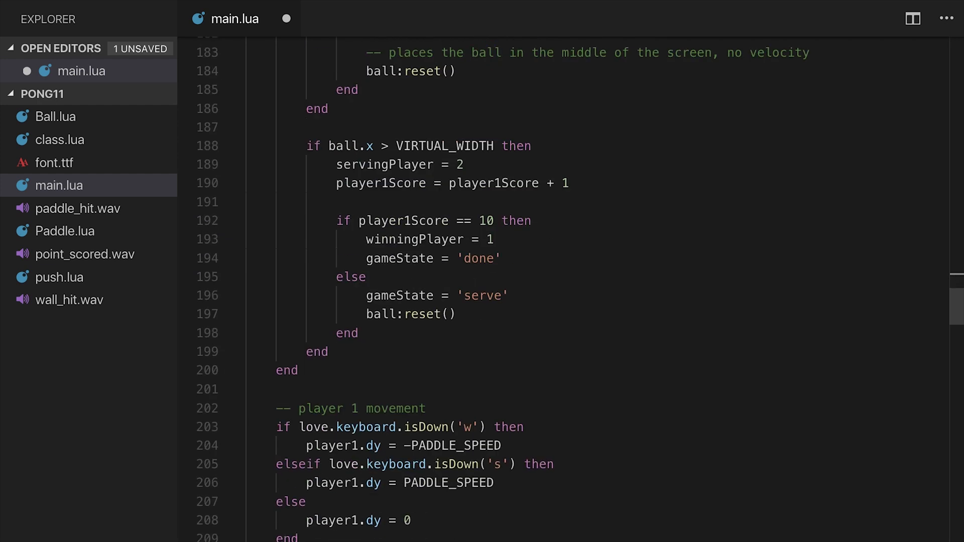
text(sounds['point_scored']:play())
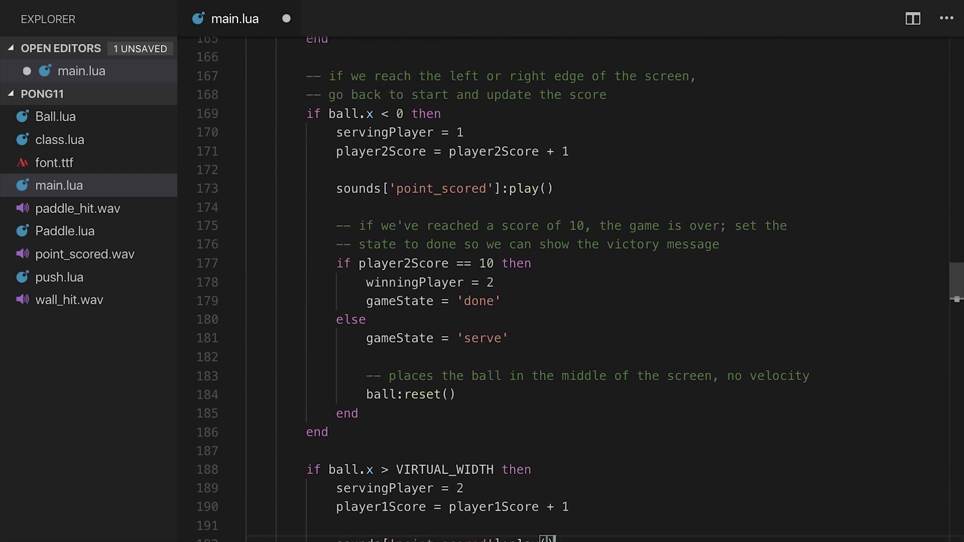
scroll(down, 3)
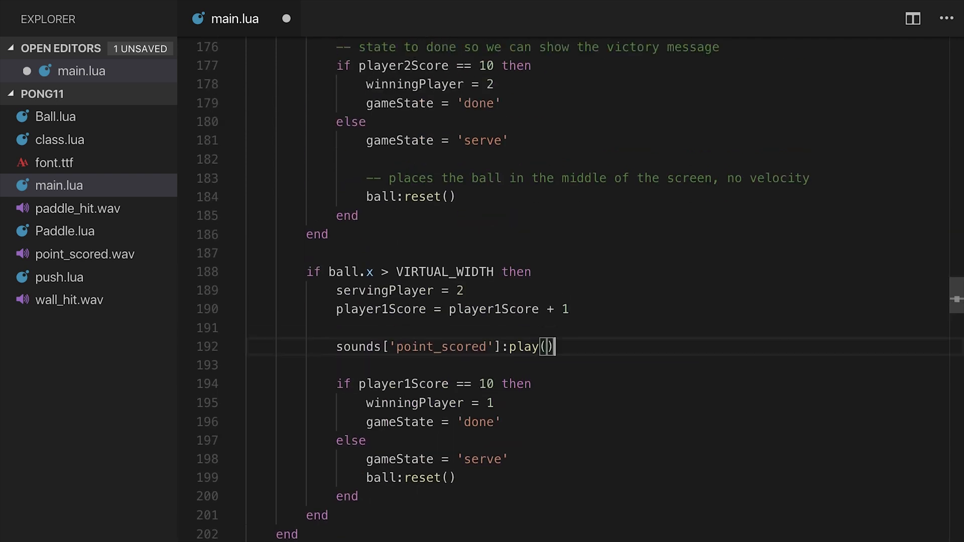